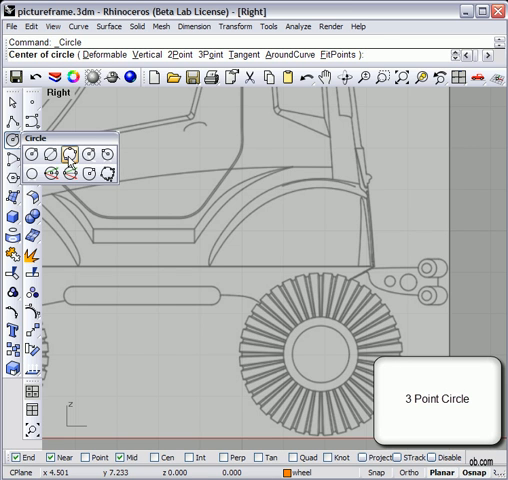
Start a 3-point circle and set its first point beside the truck's wheel.
{"action": "left_click", "coordinate": [64, 156]}
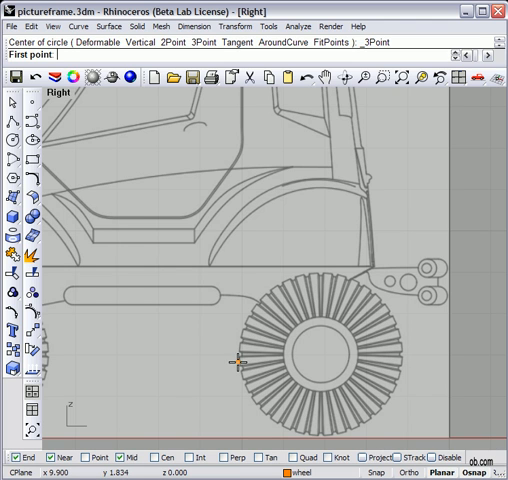
{"action": "left_click", "coordinate": [236, 362]}
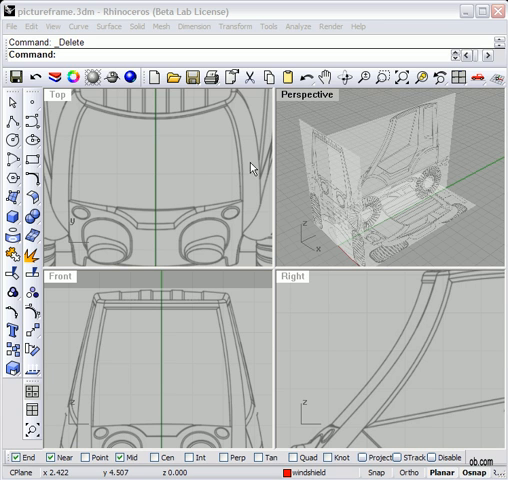
{"action": "mouse_move", "coordinate": [184, 386]}
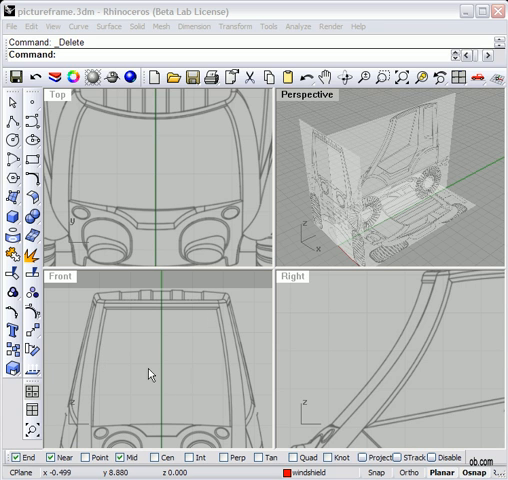
{"action": "mouse_move", "coordinate": [176, 374]}
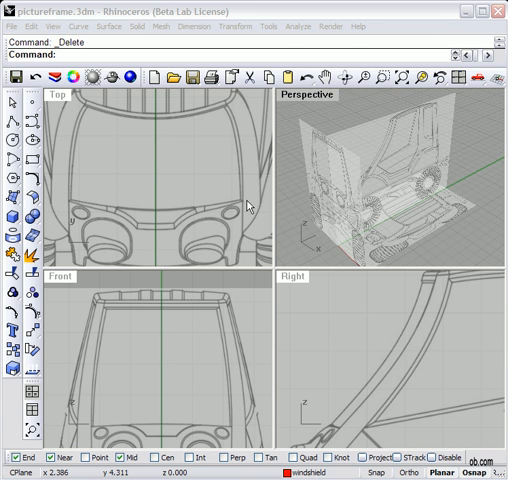
{"action": "mouse_move", "coordinate": [240, 318]}
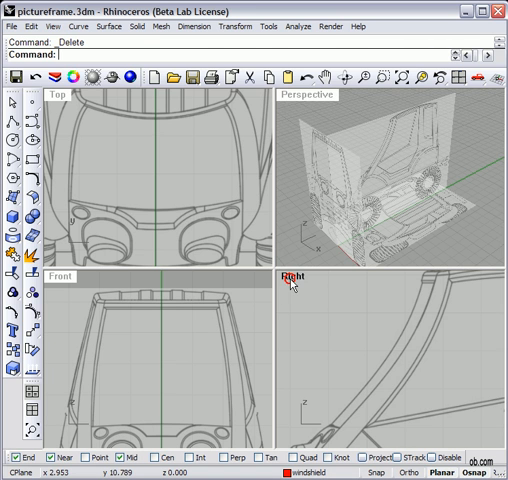
Maximize the side view and reshape the control-point curve to follow the windshield pillar.
{"action": "double_click", "coordinate": [296, 276]}
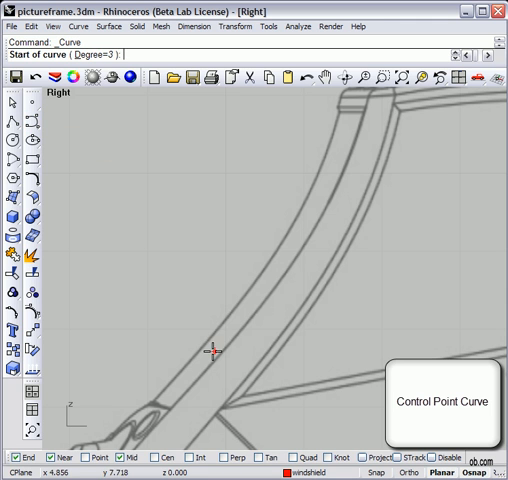
{"action": "mouse_move", "coordinate": [176, 404]}
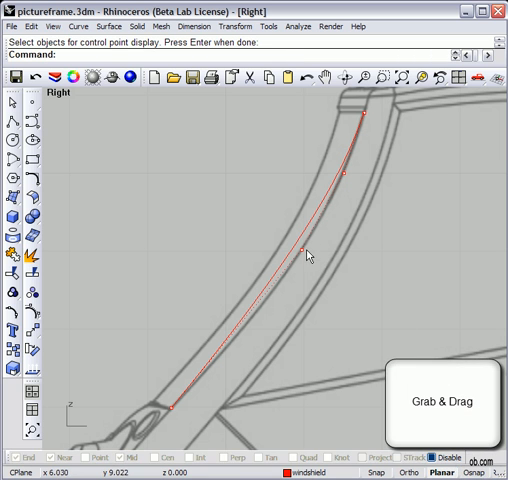
{"action": "left_click_drag", "start_coordinate": [308, 252], "coordinate": [310, 264]}
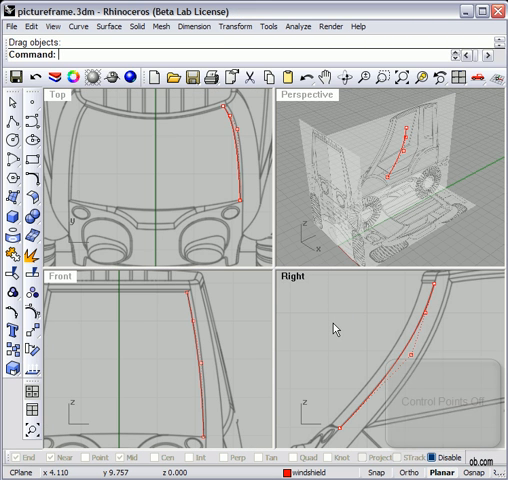
Hide the pillar curve's control points before mirroring it across the cab.
{"action": "left_click", "coordinate": [132, 358]}
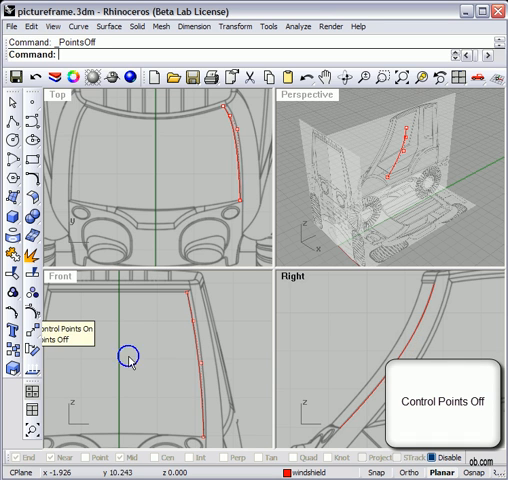
{"action": "left_click", "coordinate": [132, 358]}
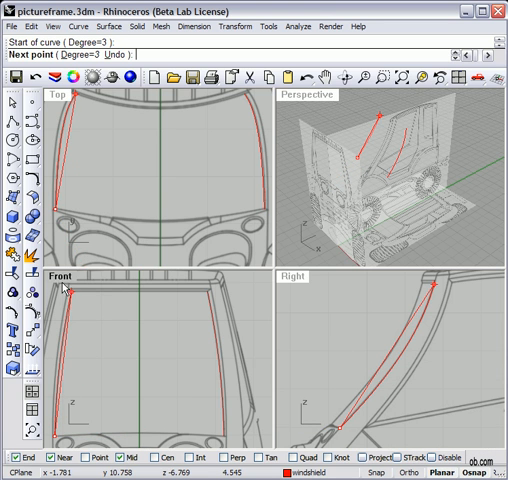
Maximize the front view and begin the windshield-top curve at its centre point.
{"action": "double_click", "coordinate": [64, 272]}
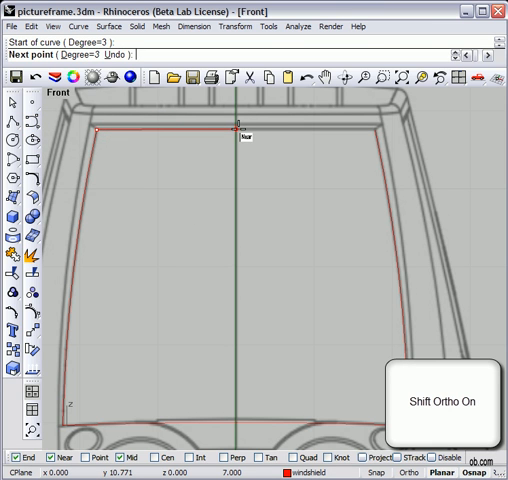
{"action": "left_click", "coordinate": [244, 132]}
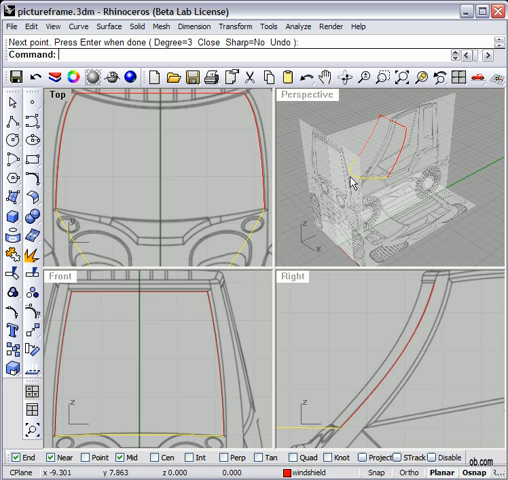
{"action": "mouse_move", "coordinate": [384, 164]}
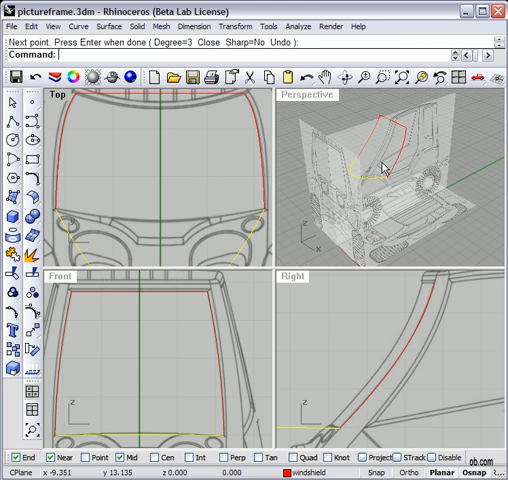
{"action": "mouse_move", "coordinate": [40, 312]}
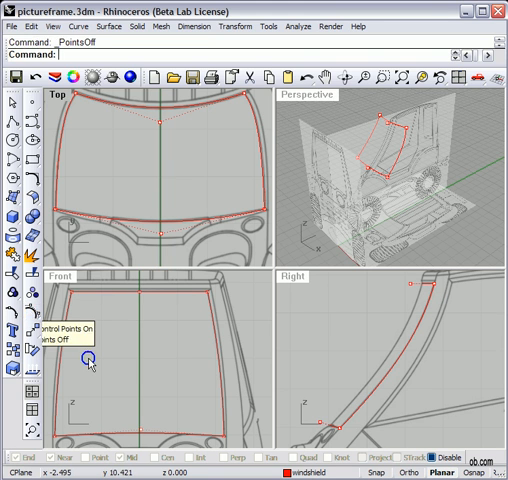
Hide control points and launch RebuildCrvNonUniform on the windshield outline curves.
{"action": "left_click", "coordinate": [90, 362]}
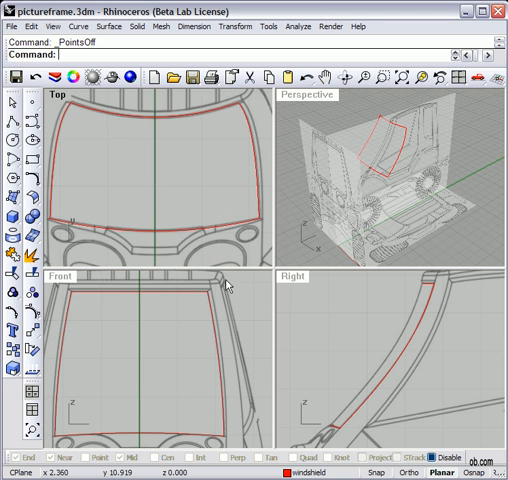
{"action": "mouse_move", "coordinate": [320, 344]}
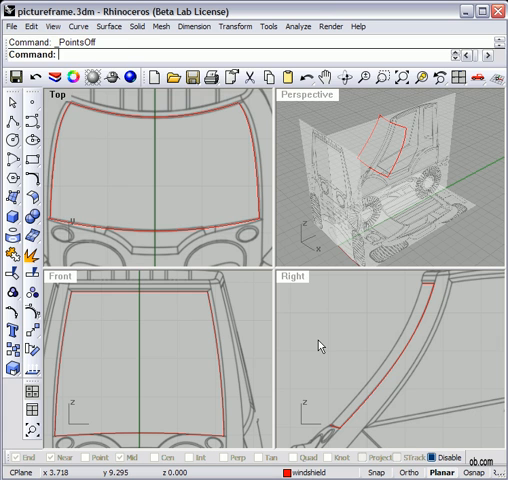
{"action": "type", "text": "Rebuild"}
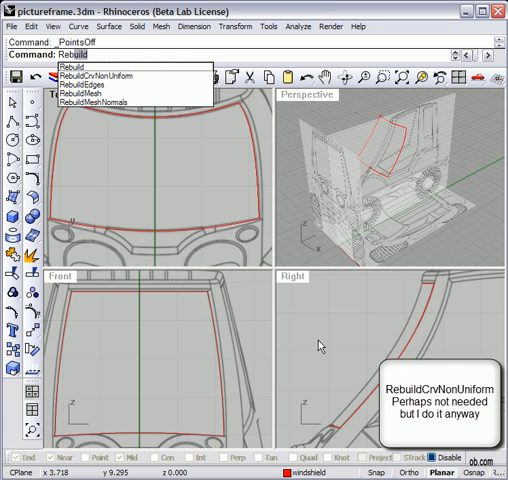
{"action": "left_click", "coordinate": [96, 84]}
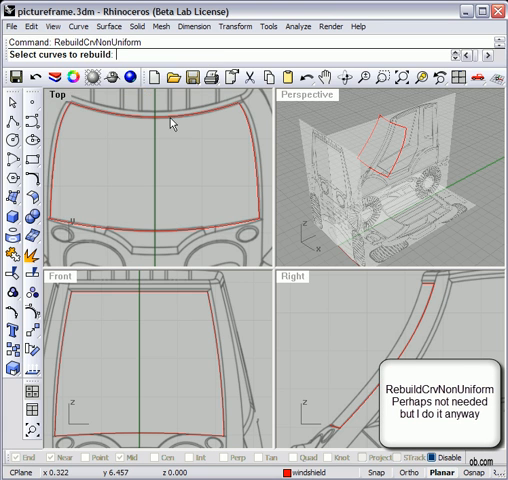